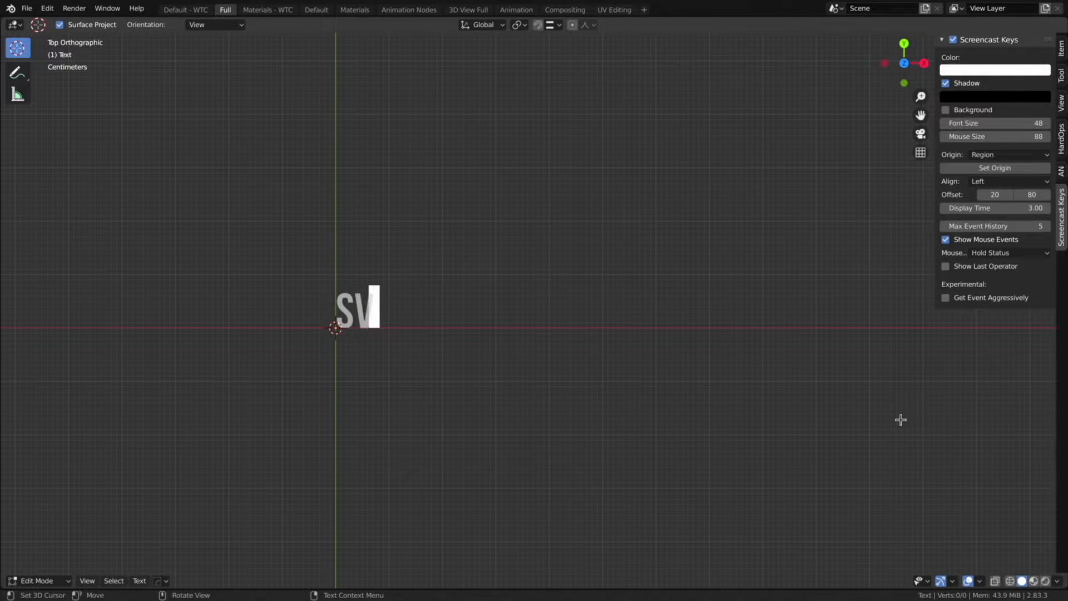
# Type 'YATOSLAV ALEX' into the text object and exit Edit Mode
pyautogui.write('YATOSLAV ALEX')
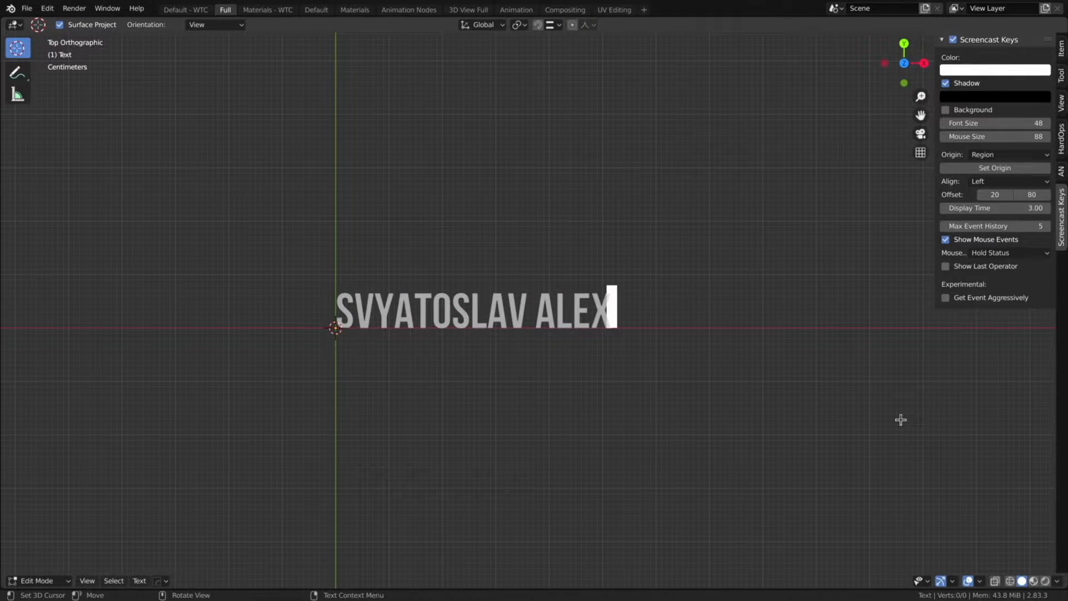
pyautogui.press('Tab')
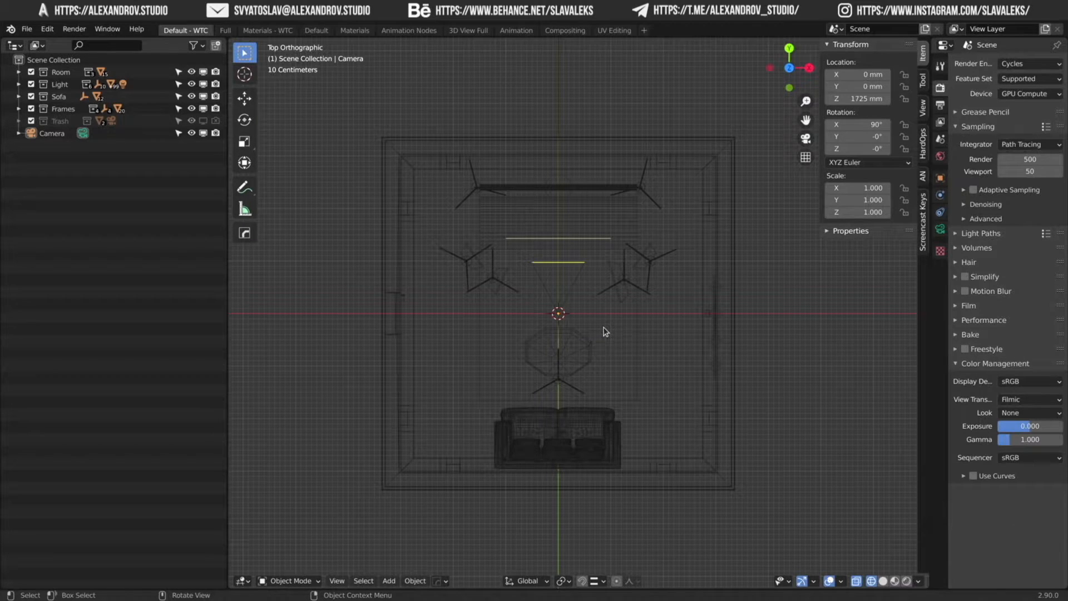
pyautogui.moveTo(574, 304)
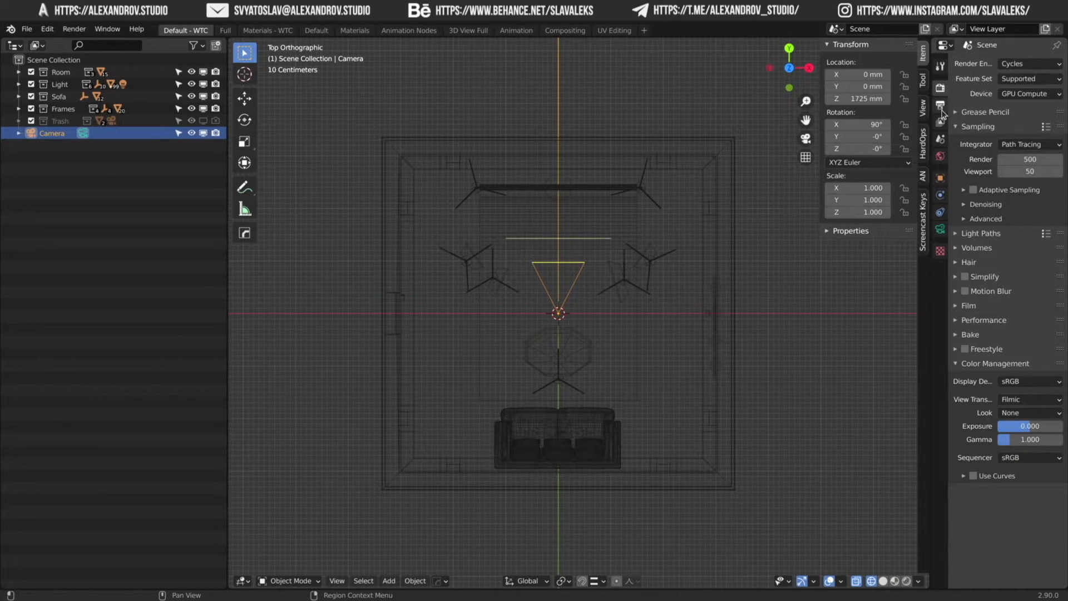
# Show the camera's Output Properties with its 8000×4000 px resolution
pyautogui.click(940, 106)
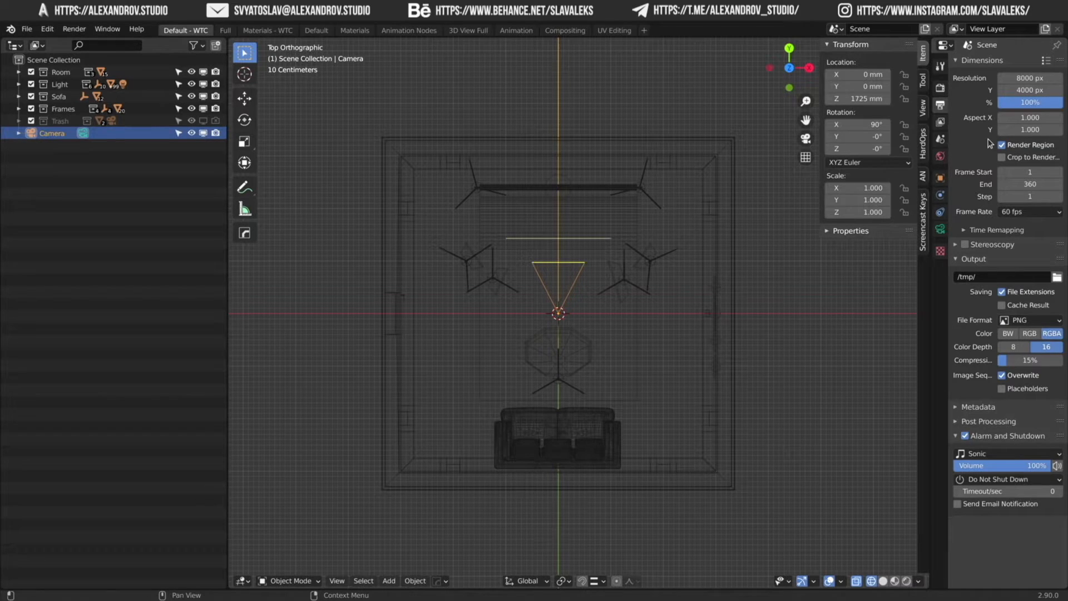
# Switch the camera lens to Panoramic with Equirectangular projection
pyautogui.click(940, 230)
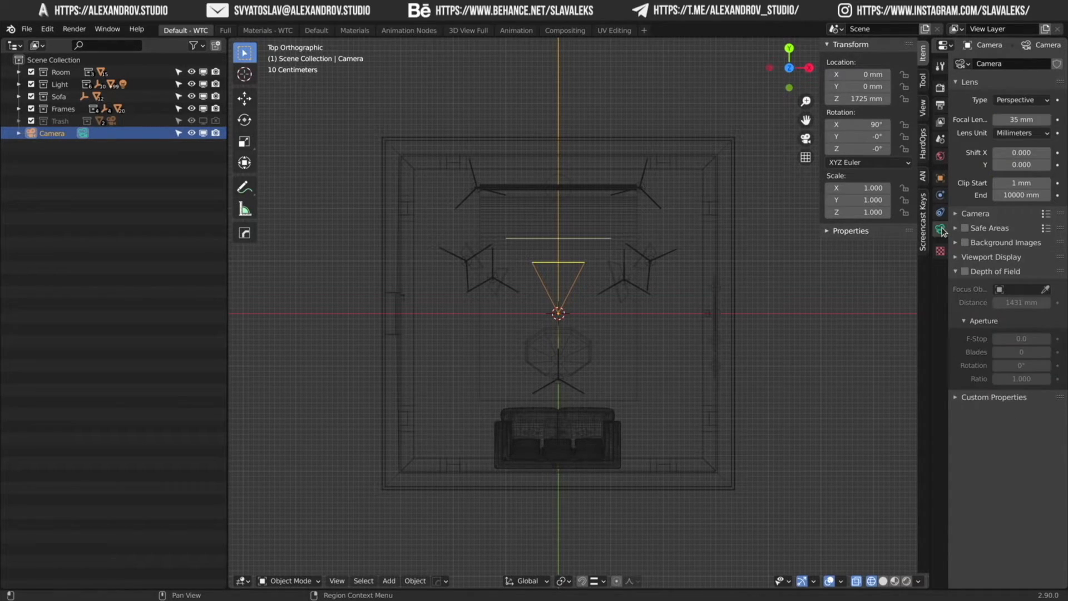
pyautogui.click(1020, 100)
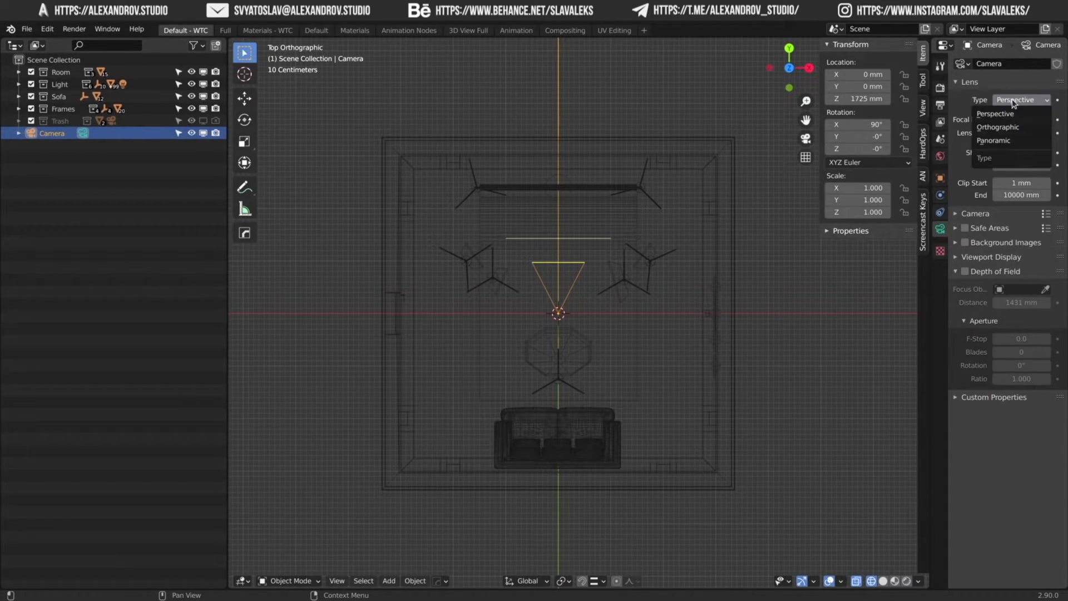
pyautogui.click(994, 140)
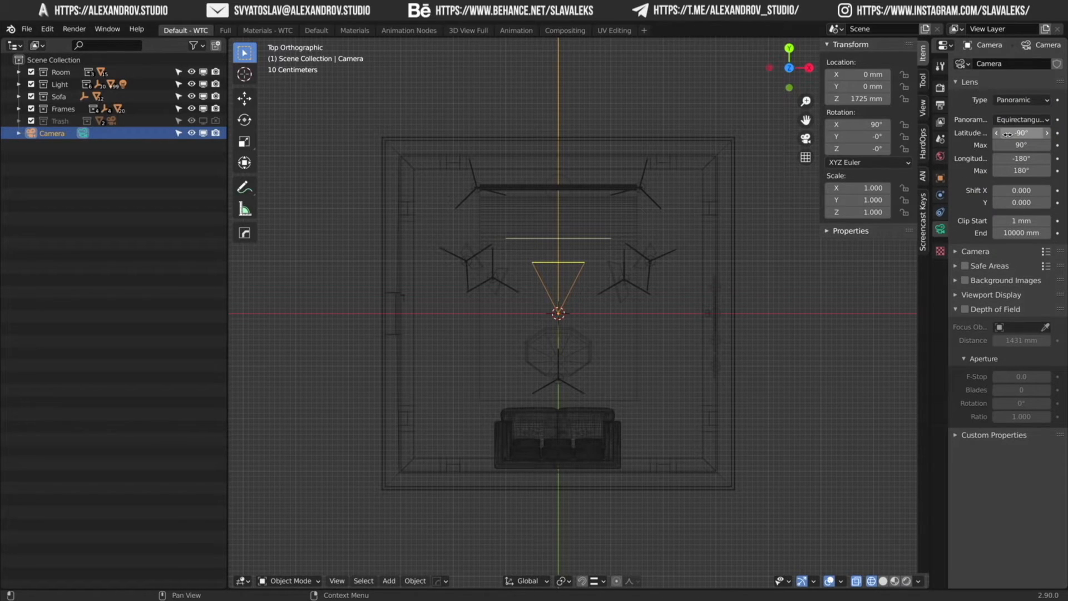
pyautogui.click(1021, 119)
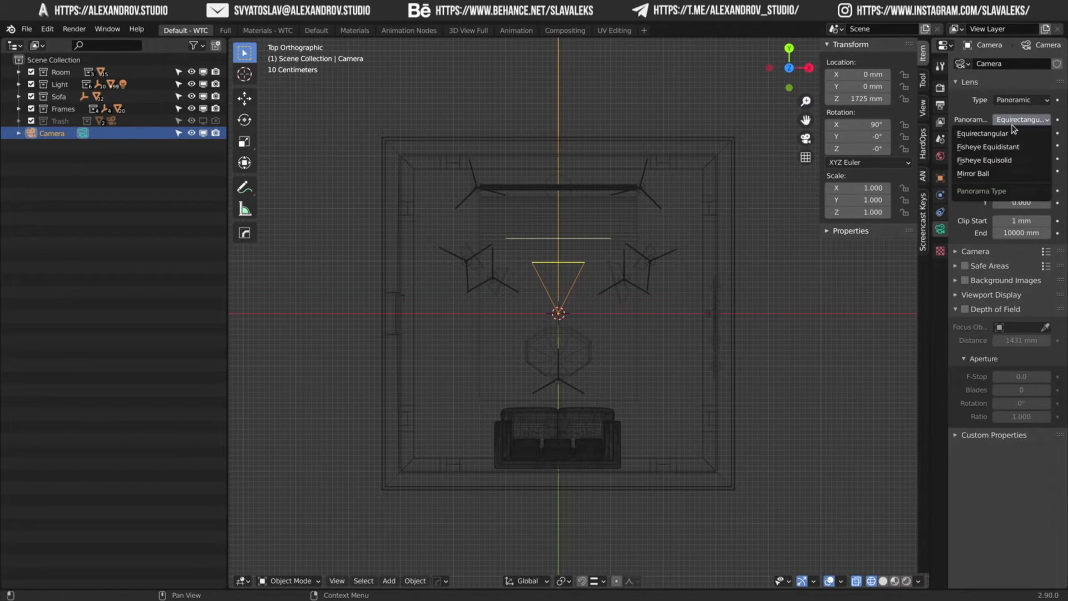
pyautogui.click(984, 133)
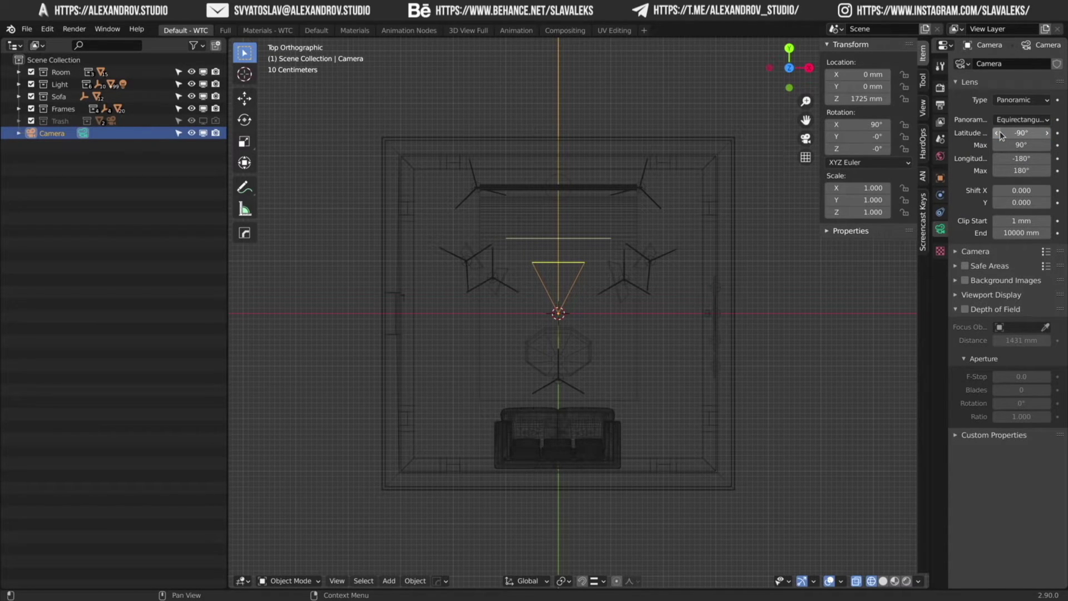
pyautogui.click(940, 106)
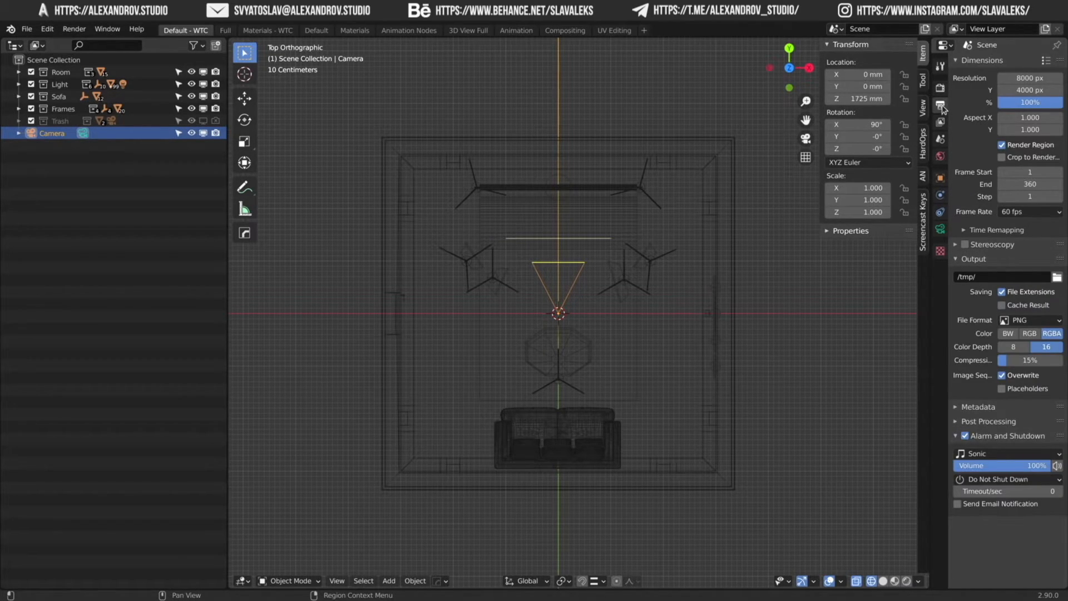
# Choose Radiance HDR as the output File Format
pyautogui.click(1028, 319)
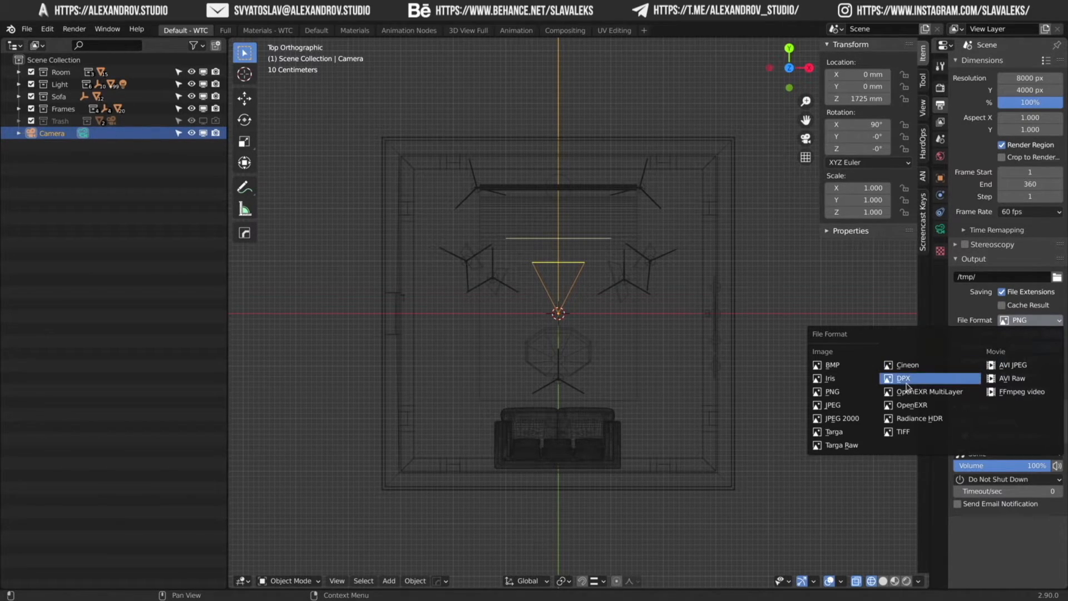
pyautogui.click(919, 418)
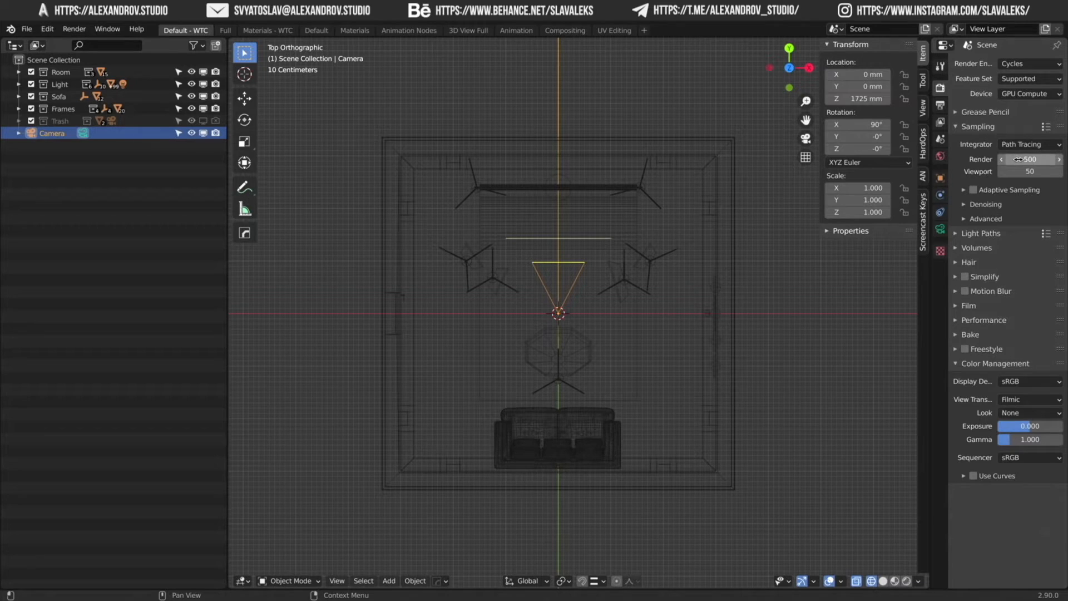
# Set render samples to 1000 and enable the Denoising Data view layer pass
pyautogui.click(1029, 159)
pyautogui.write('1000')
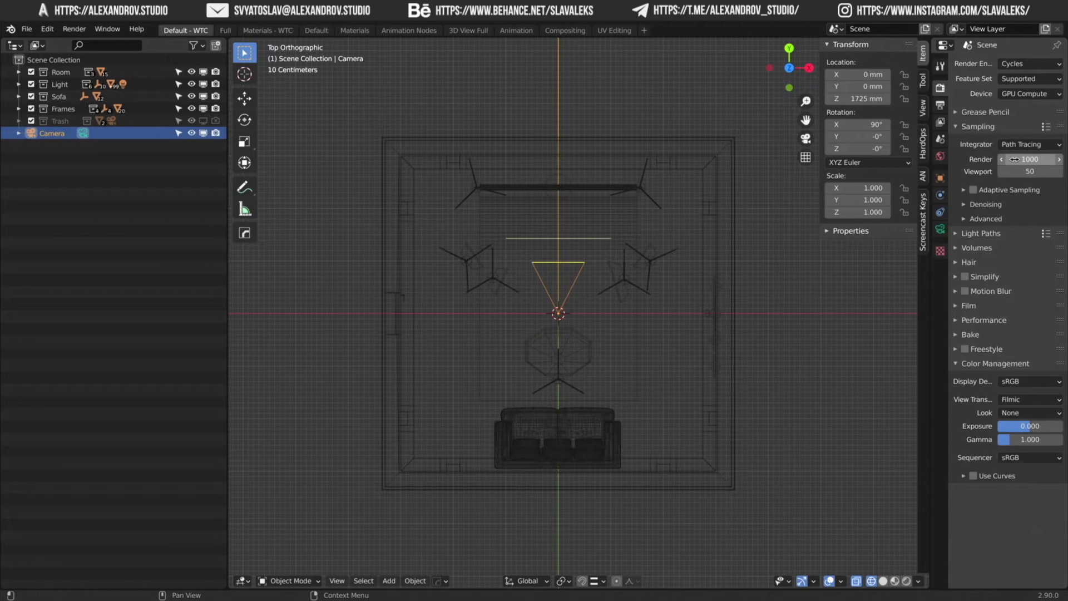
pyautogui.click(940, 124)
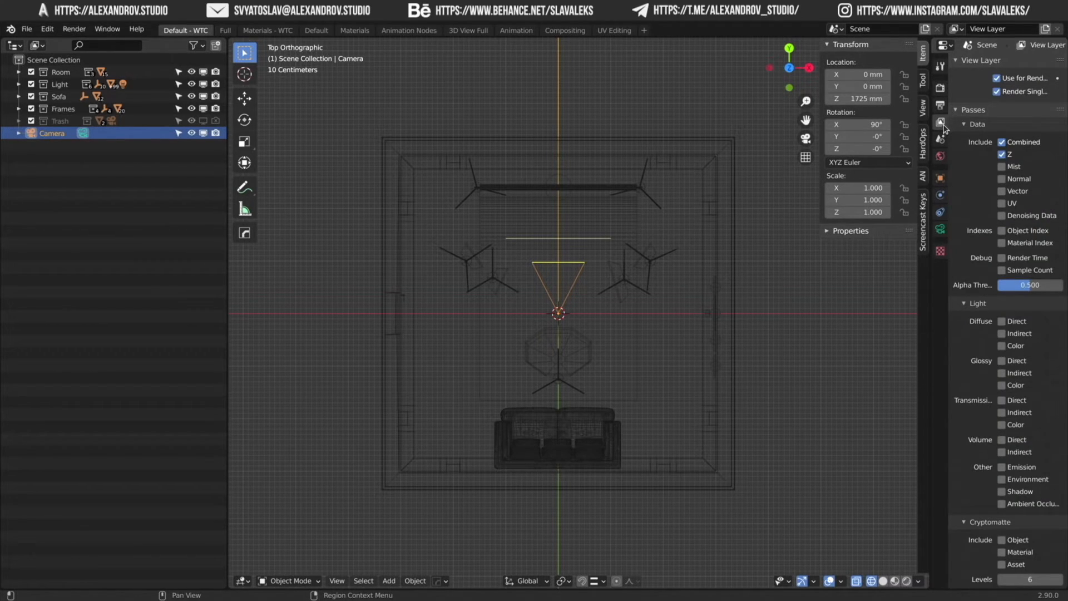
pyautogui.click(1001, 215)
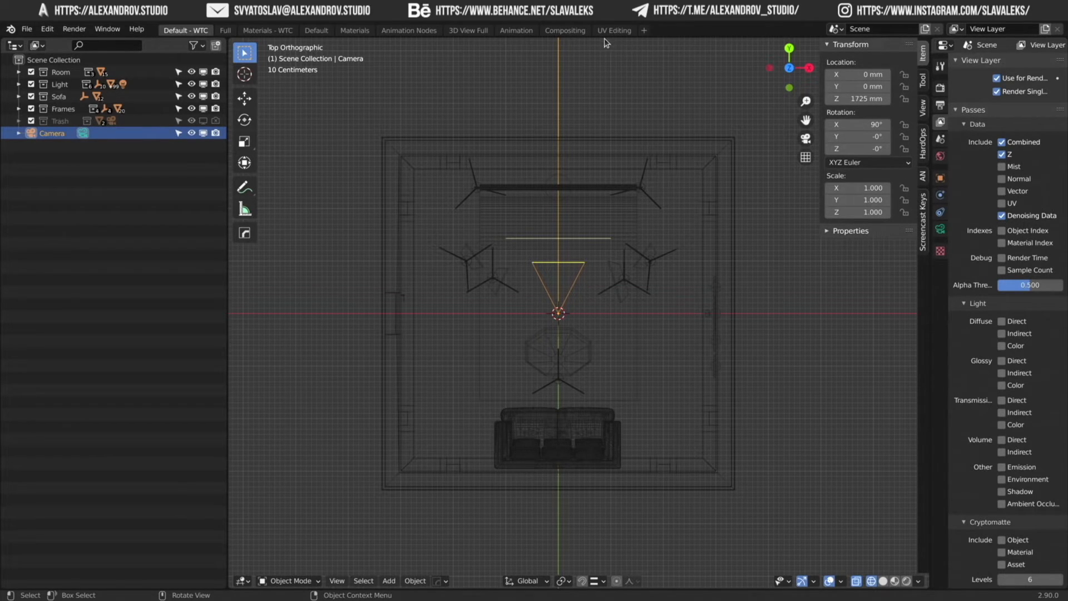
pyautogui.click(564, 30)
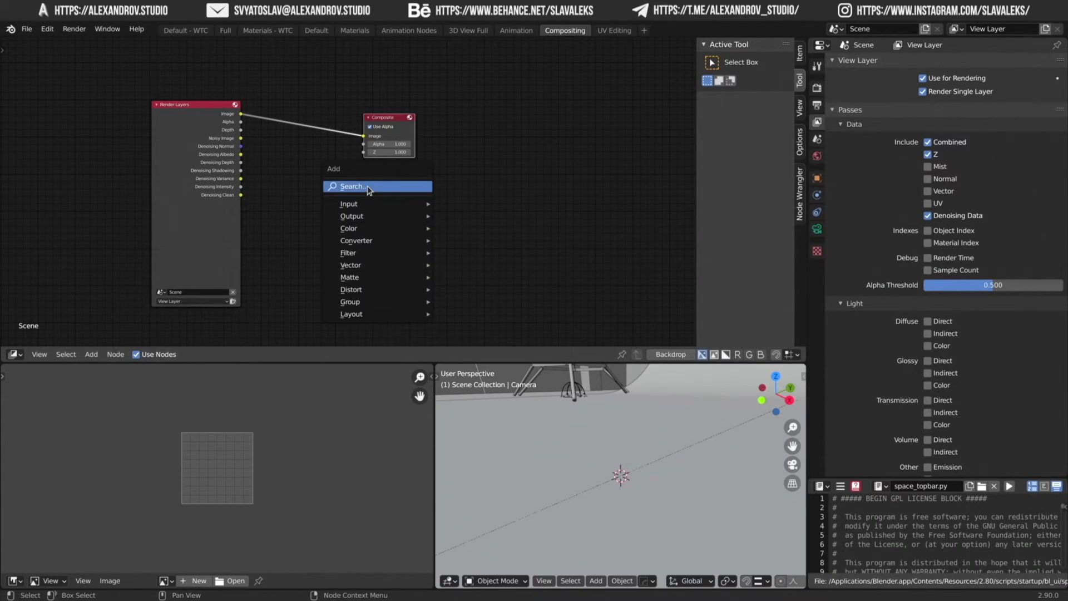
# Add a Denoise node and wire it between Render Layers and Composite
pyautogui.click(347, 253)
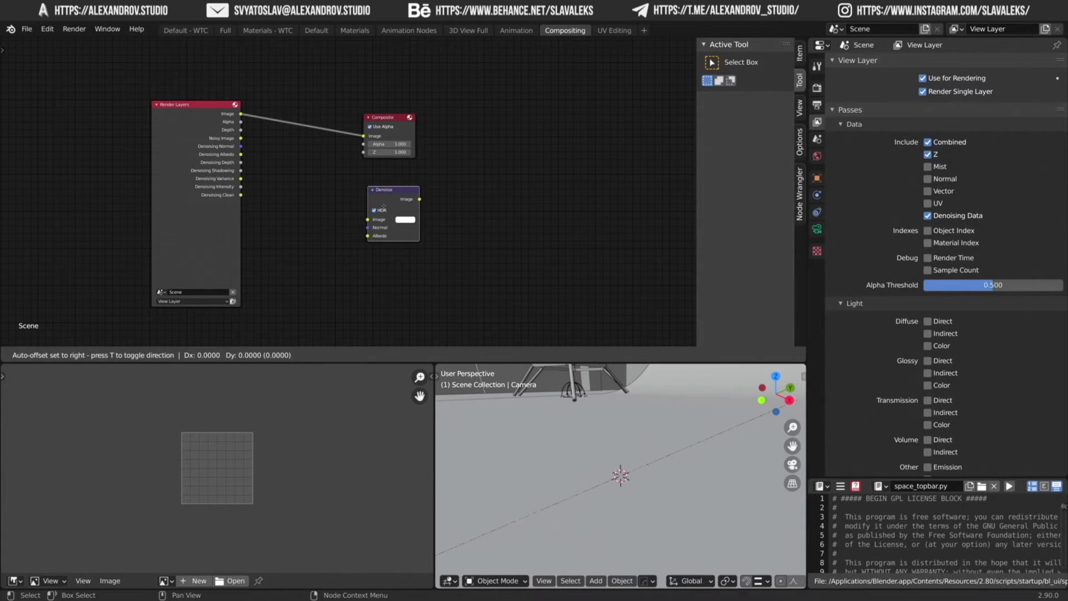
pyautogui.moveTo(392, 189); pyautogui.dragTo(296, 112)
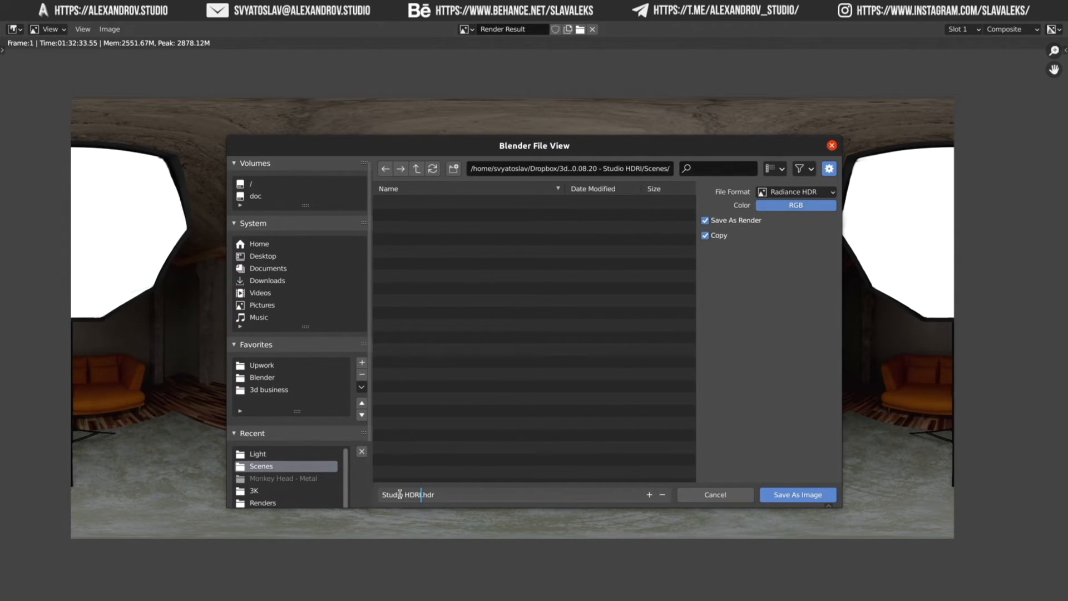
# Save the rendered image as Radiance HDR file 'Studio HDRI.hdr'
pyautogui.click(796, 494)
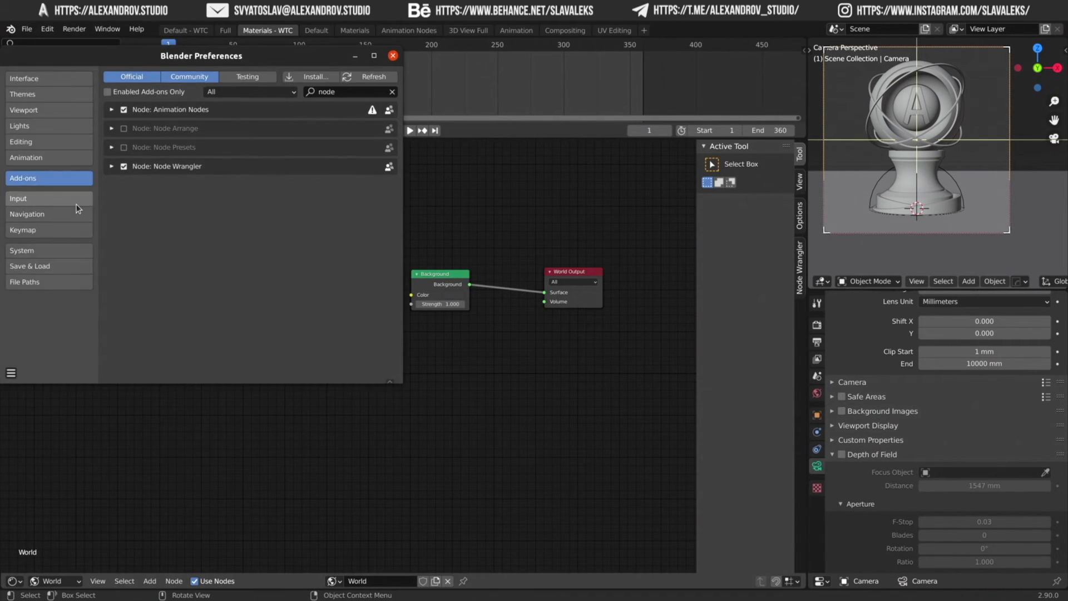
pyautogui.moveTo(306, 127)
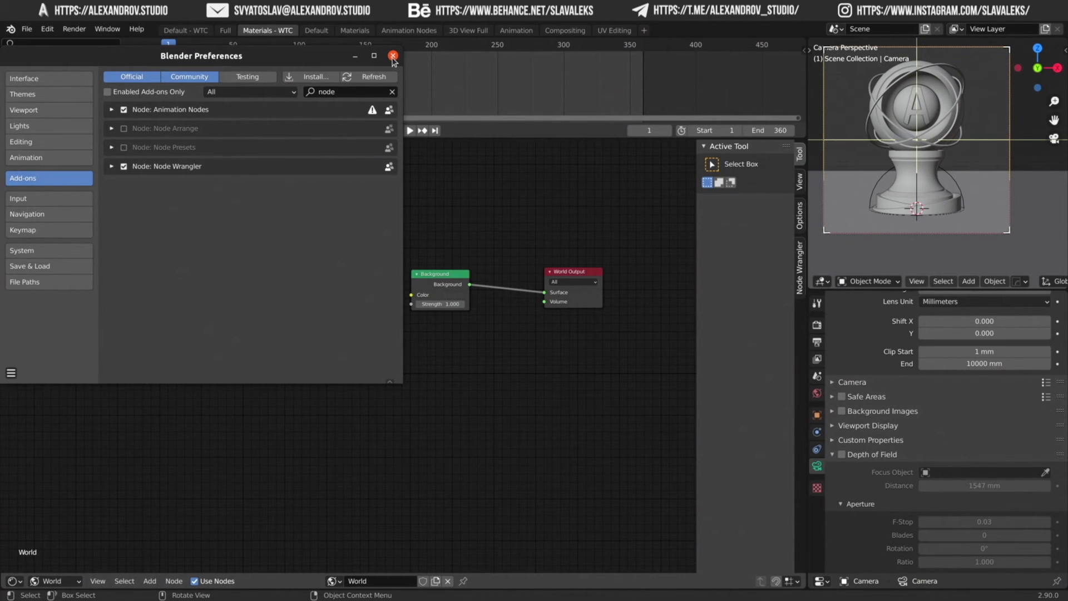
# Close Preferences and load Studio HDRI.hdr into the world's Environment Texture node
pyautogui.click(392, 55)
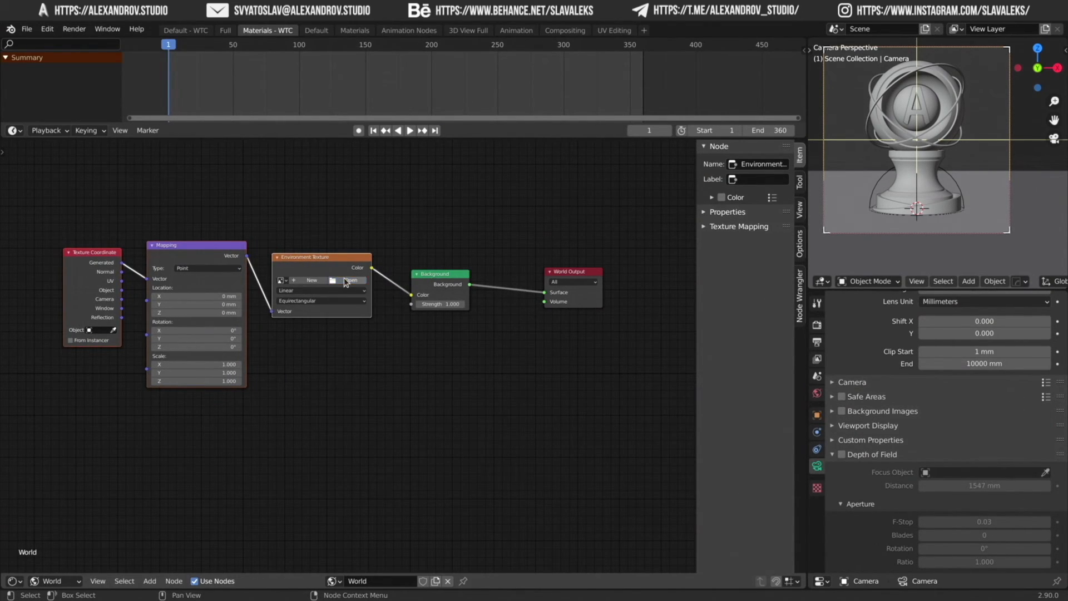
pyautogui.click(331, 280)
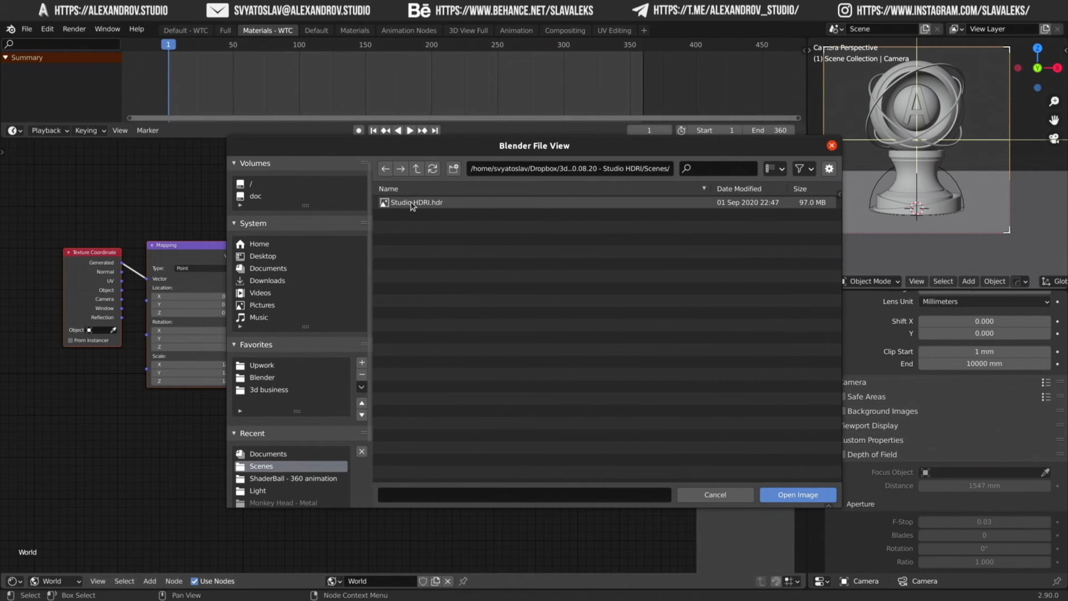
pyautogui.click(796, 494)
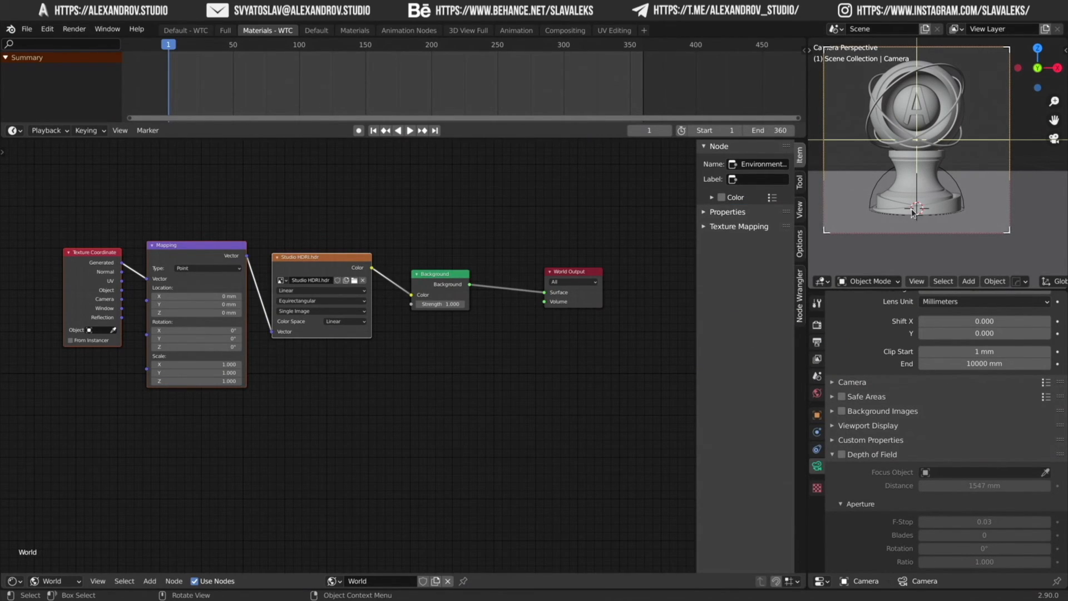